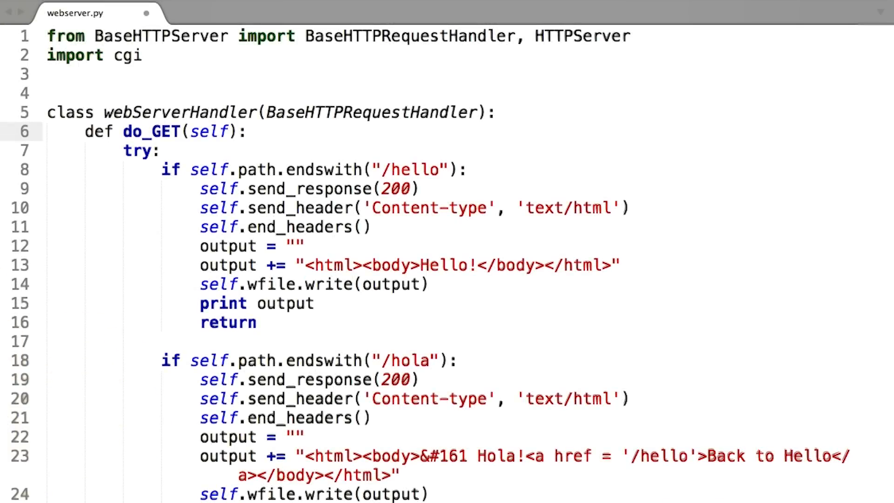
- Scroll through webserver.py around the do_POST try block while the cgi parsing lines are added
{"action": "scroll", "scroll_direction": "down", "scroll_amount": 3}
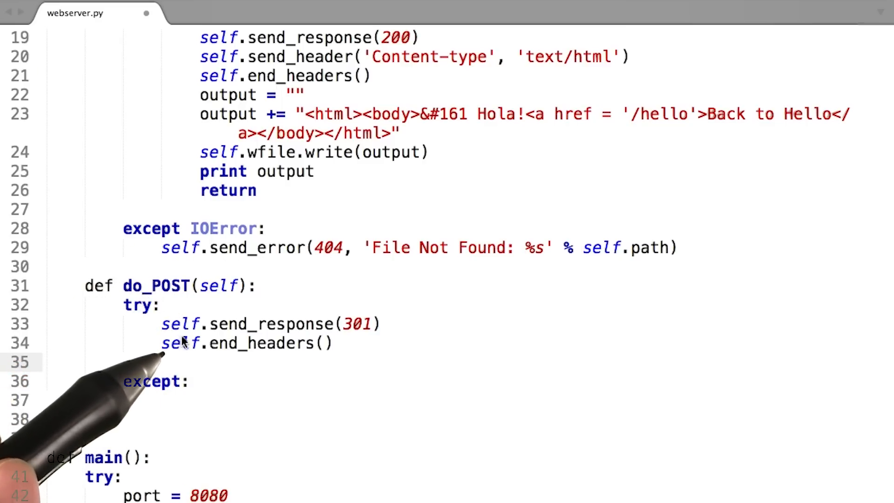
{"action": "scroll", "scroll_direction": "up", "scroll_amount": 3}
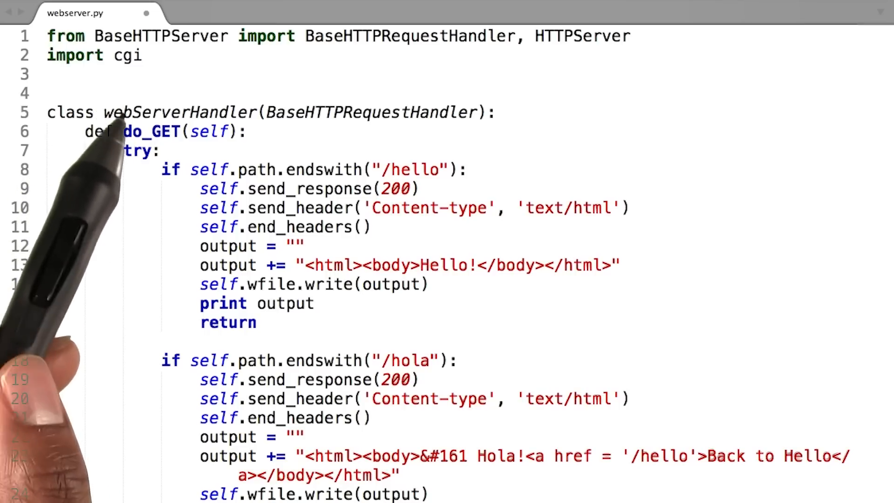
{"action": "scroll", "scroll_direction": "down", "scroll_amount": 3}
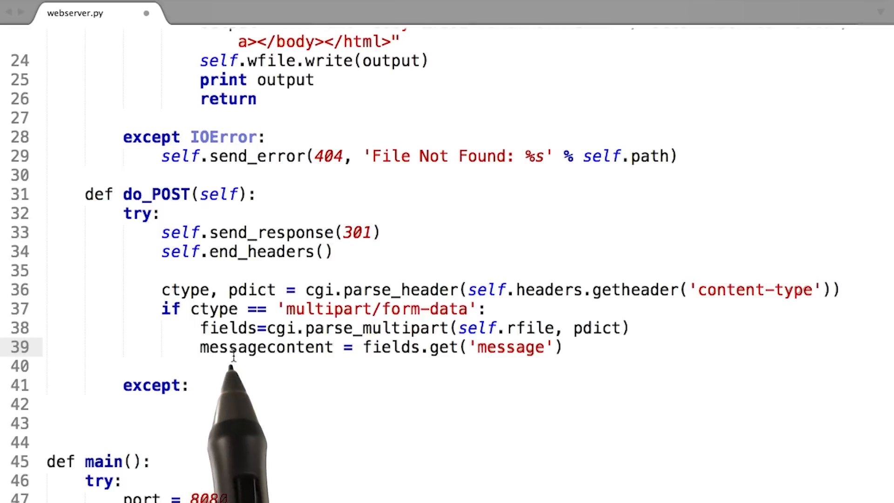
{"action": "mouse_move", "coordinate": [311, 371]}
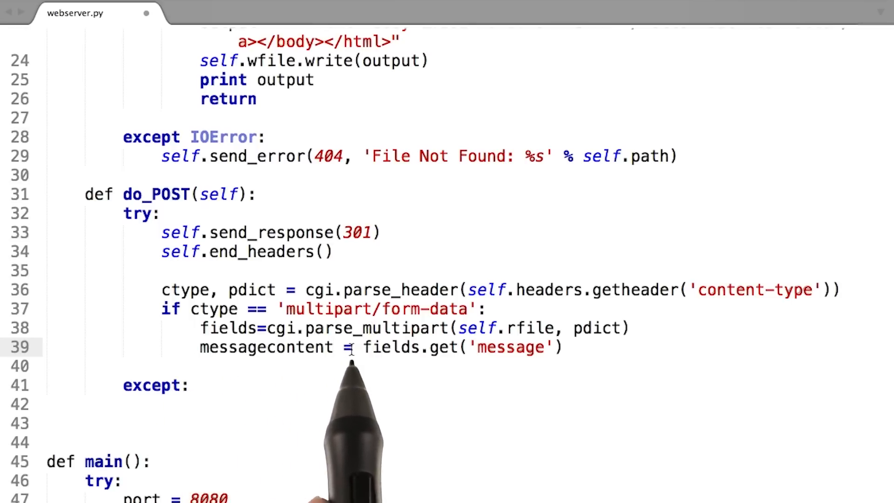
{"action": "mouse_move", "coordinate": [285, 392]}
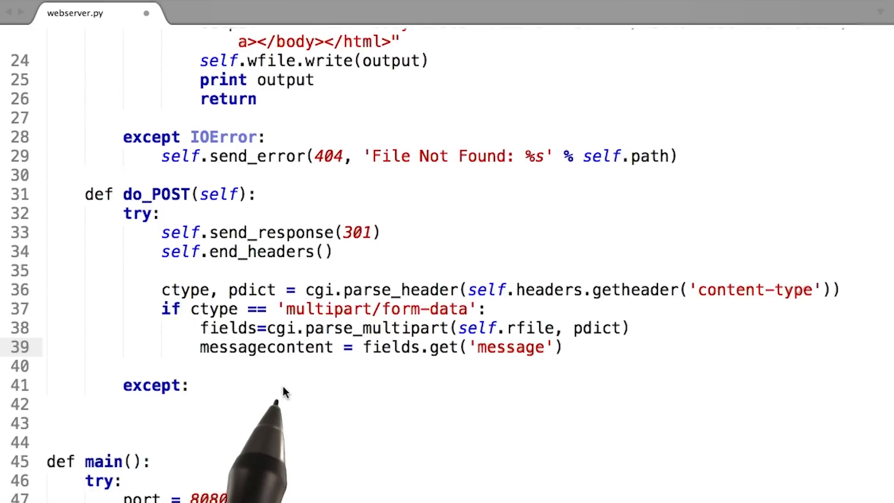
{"action": "mouse_move", "coordinate": [337, 400]}
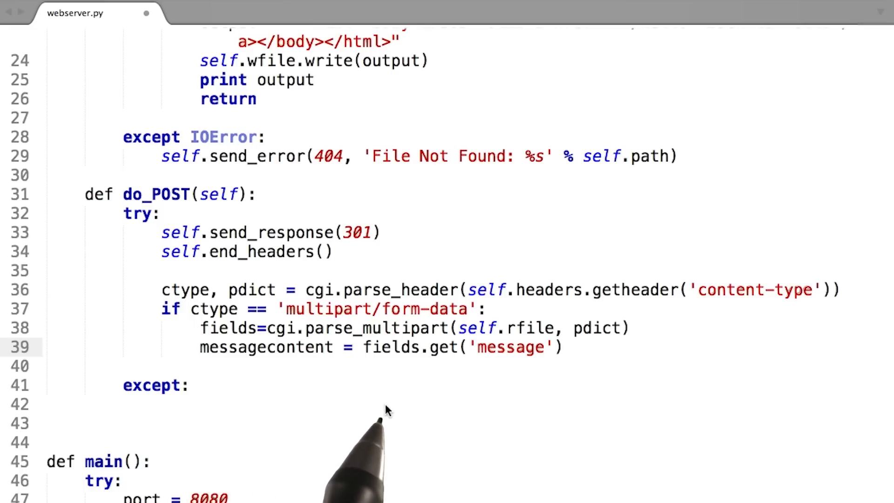
{"action": "mouse_move", "coordinate": [479, 365]}
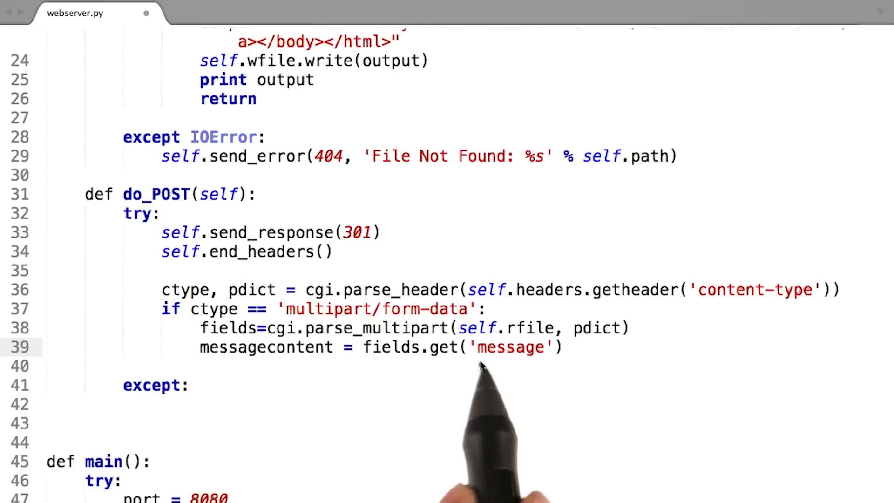
{"action": "mouse_move", "coordinate": [524, 360]}
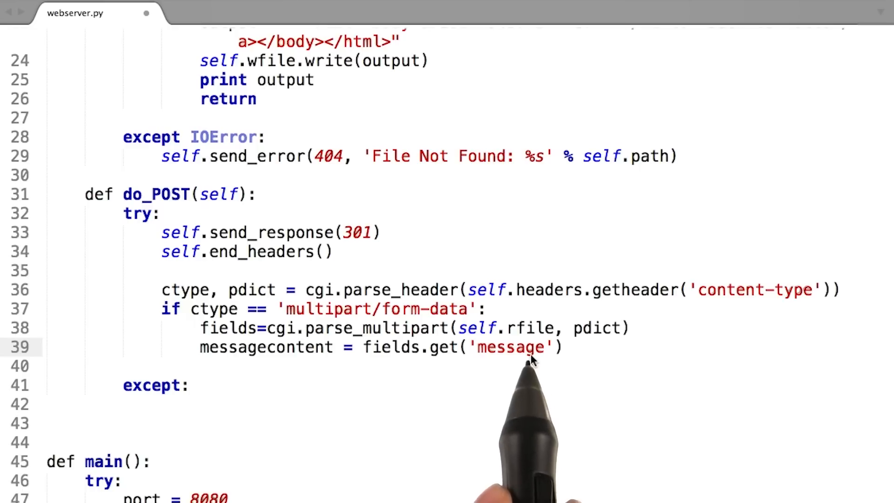
{"action": "mouse_move", "coordinate": [61, 222]}
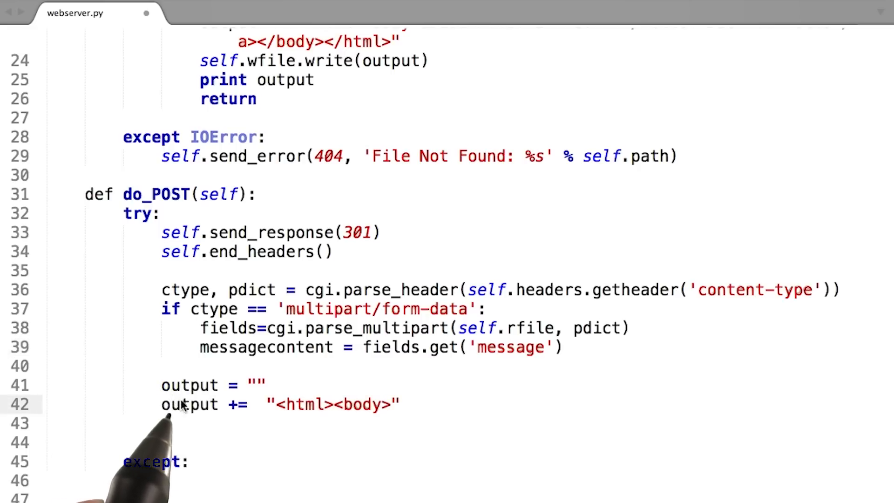
{"action": "mouse_move", "coordinate": [182, 414]}
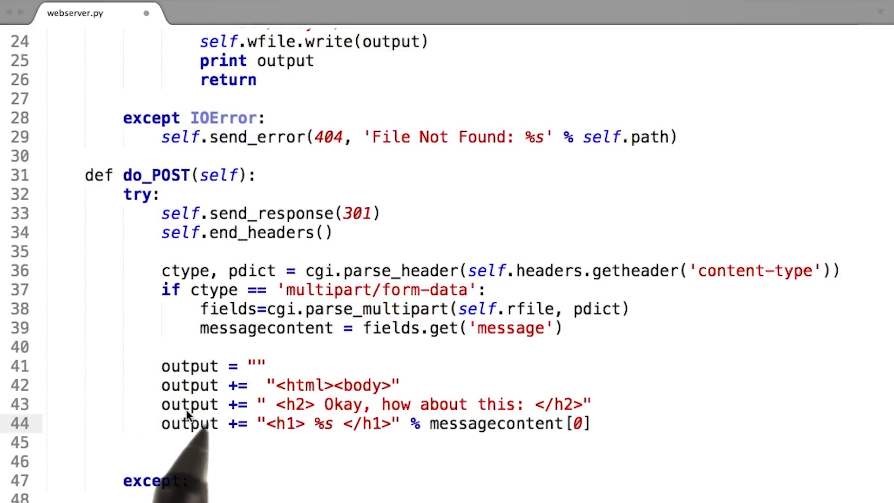
{"action": "mouse_move", "coordinate": [513, 431]}
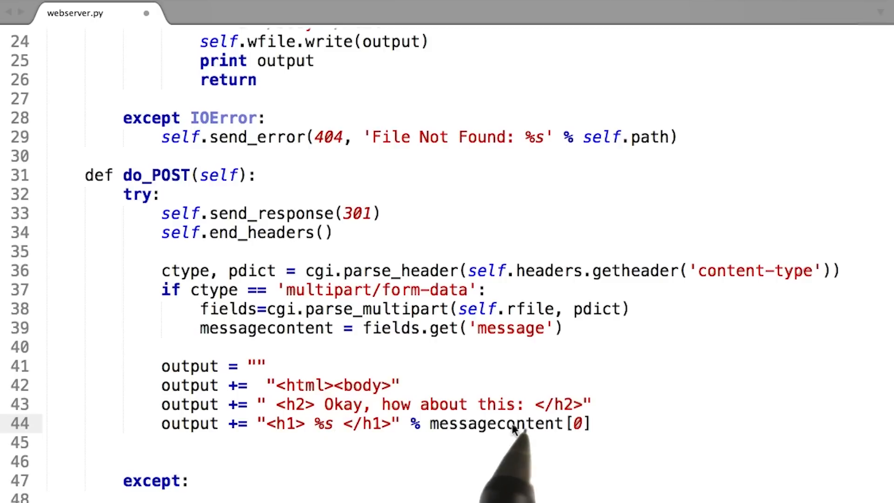
{"action": "mouse_move", "coordinate": [234, 436]}
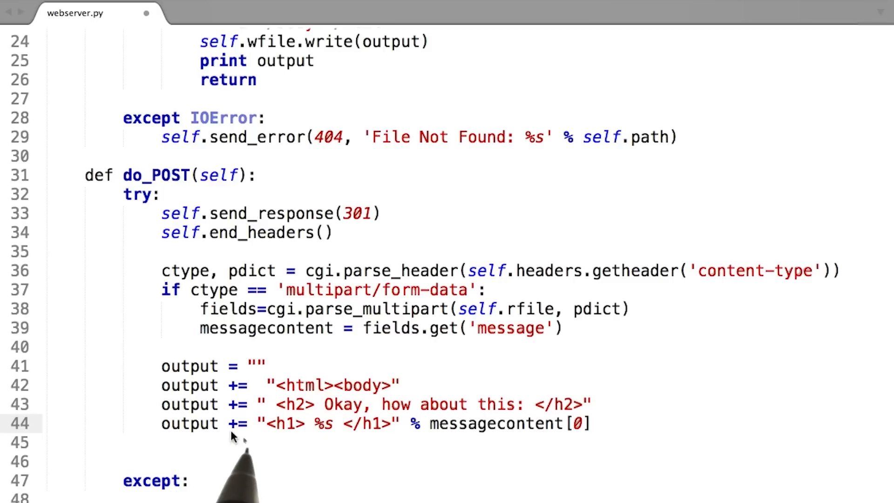
{"action": "mouse_move", "coordinate": [562, 449]}
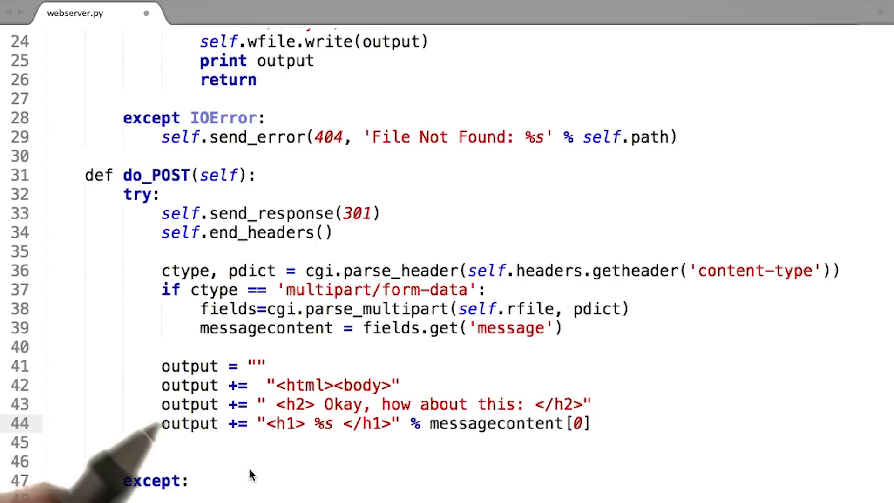
{"action": "mouse_move", "coordinate": [85, 399]}
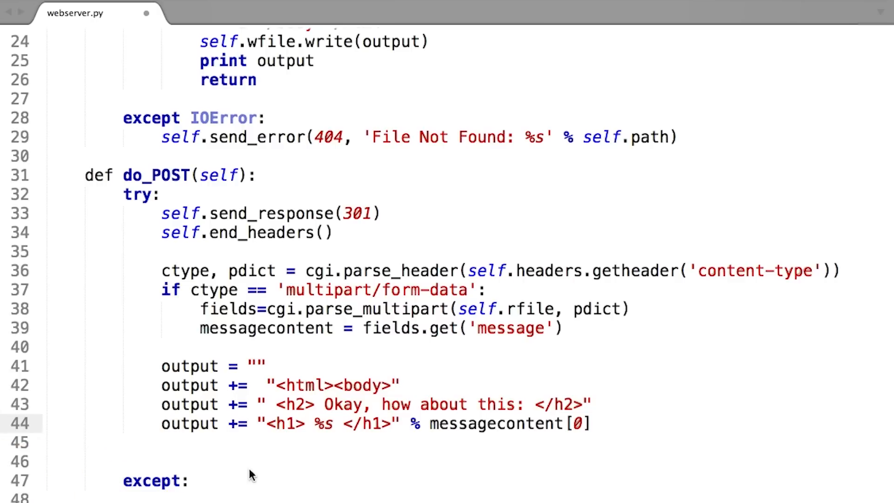
{"action": "mouse_move", "coordinate": [23, 400]}
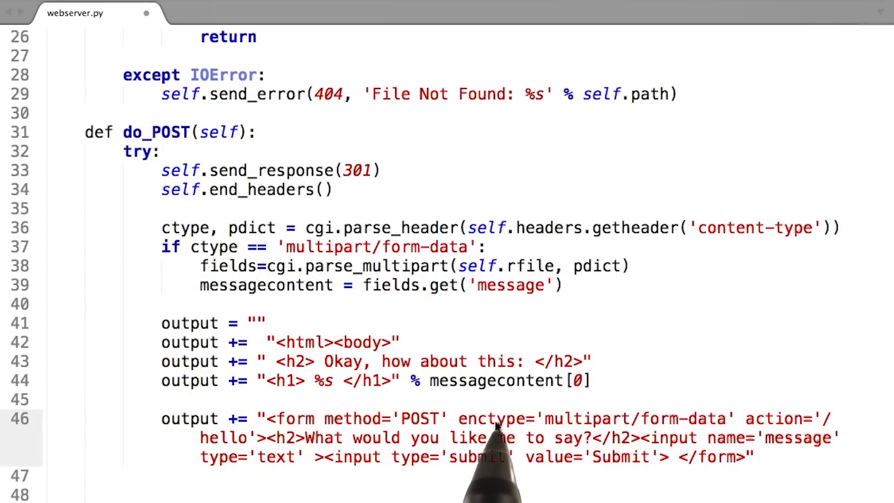
{"action": "mouse_move", "coordinate": [664, 425]}
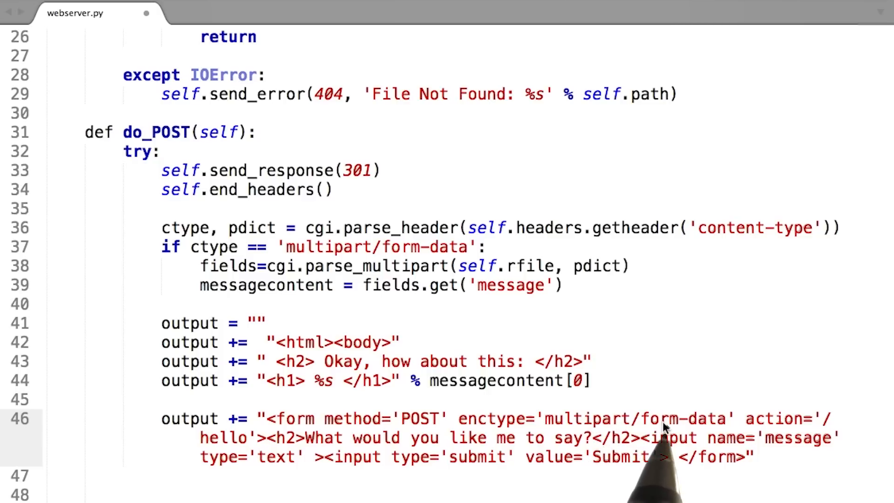
- Compare the form input's name 'message' with the fields.get('message') key to confirm they match
{"action": "double_click", "coordinate": [798, 438]}
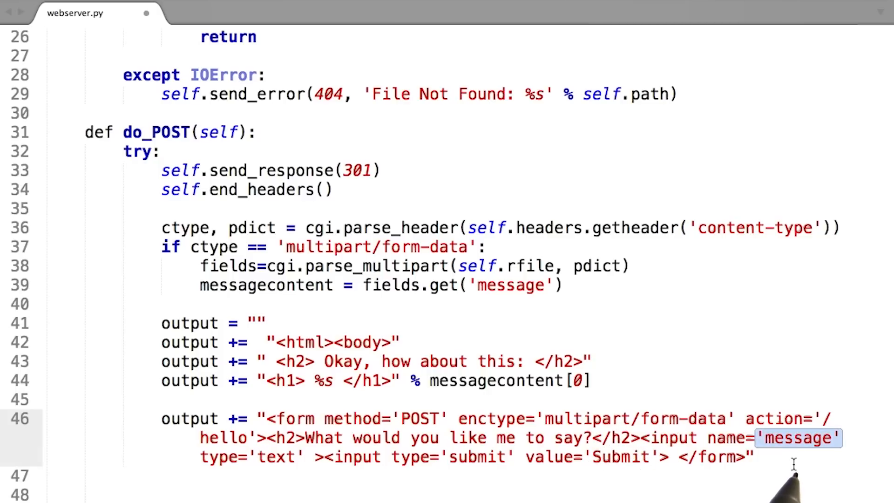
{"action": "mouse_move", "coordinate": [798, 462]}
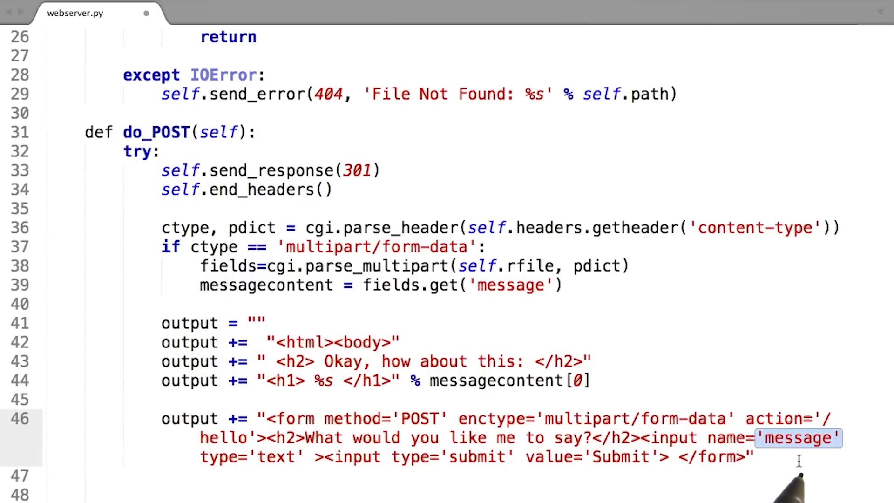
{"action": "double_click", "coordinate": [507, 285]}
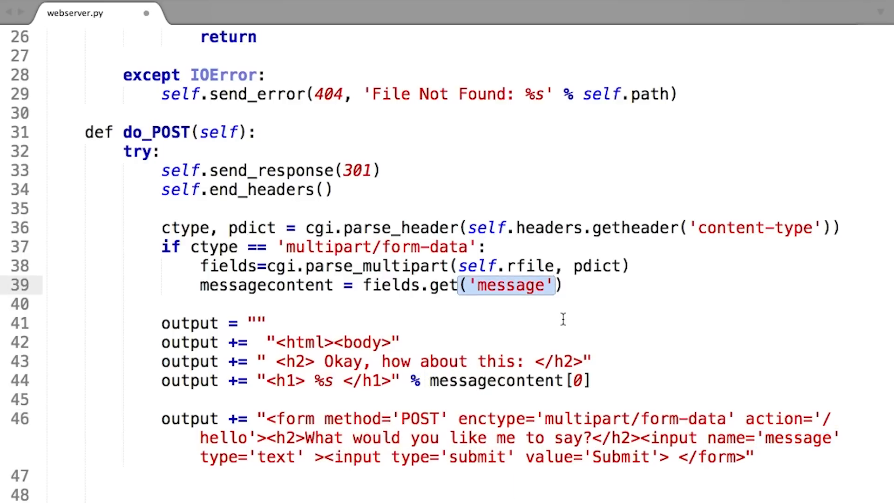
- Copy the message form line from do_POST and paste it into the /hello GET page output
{"action": "right_click", "coordinate": [296, 438]}
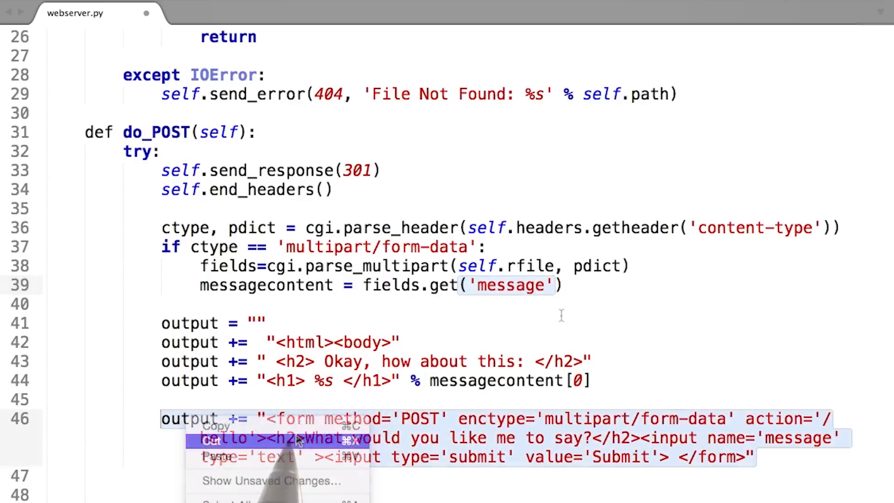
{"action": "scroll", "scroll_direction": "up", "scroll_amount": 3}
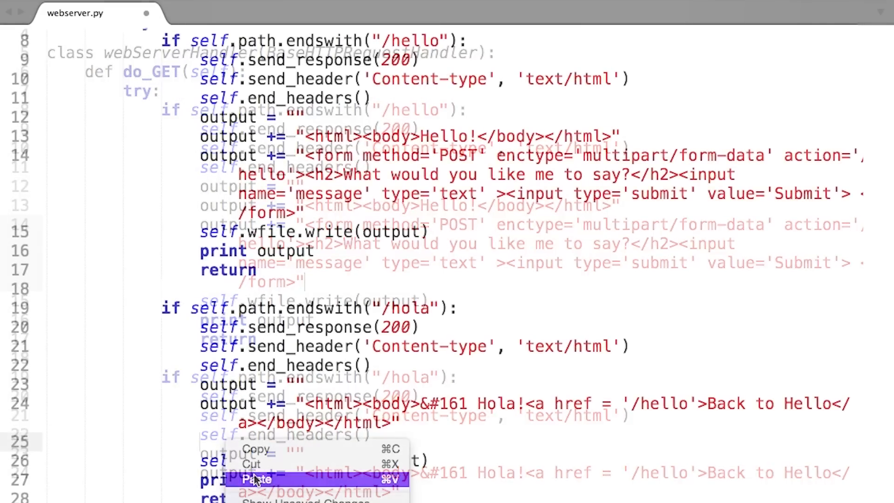
{"action": "left_click", "coordinate": [257, 479]}
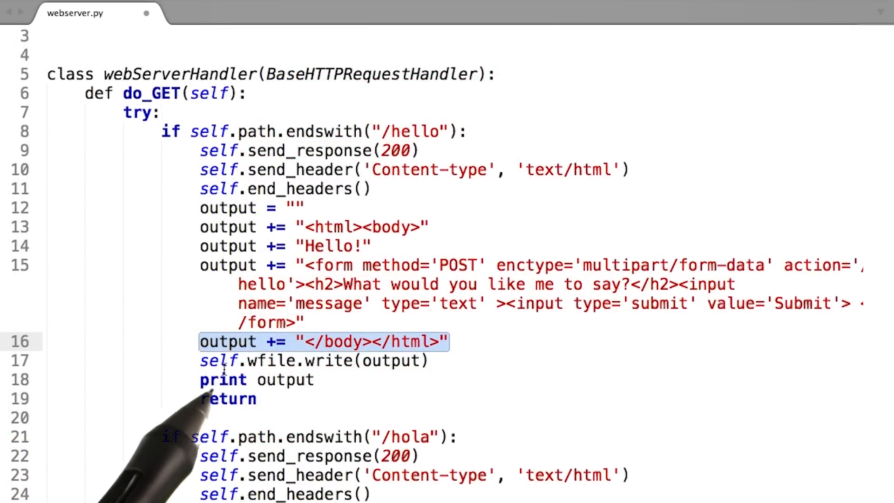
{"action": "scroll", "scroll_direction": "down", "scroll_amount": 3}
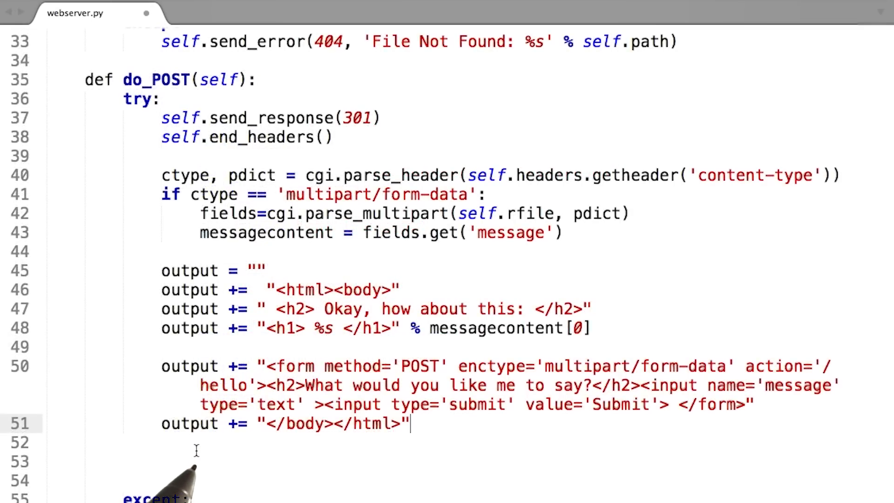
{"action": "mouse_move", "coordinate": [295, 462]}
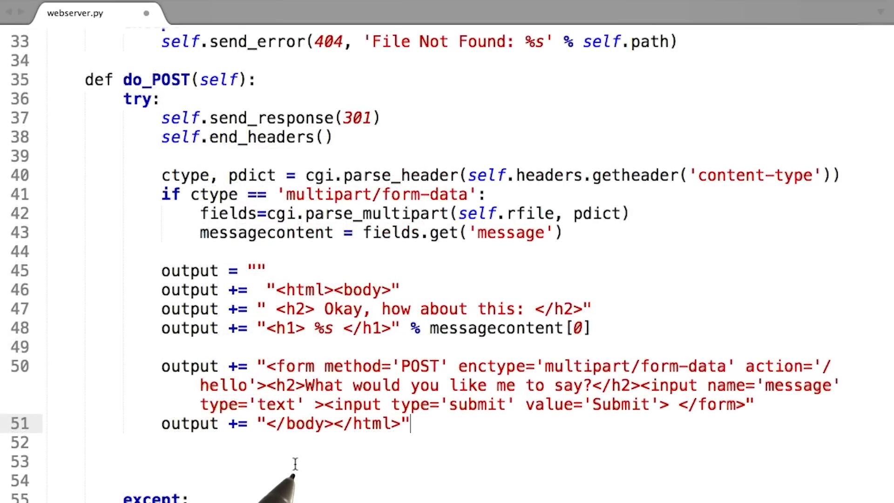